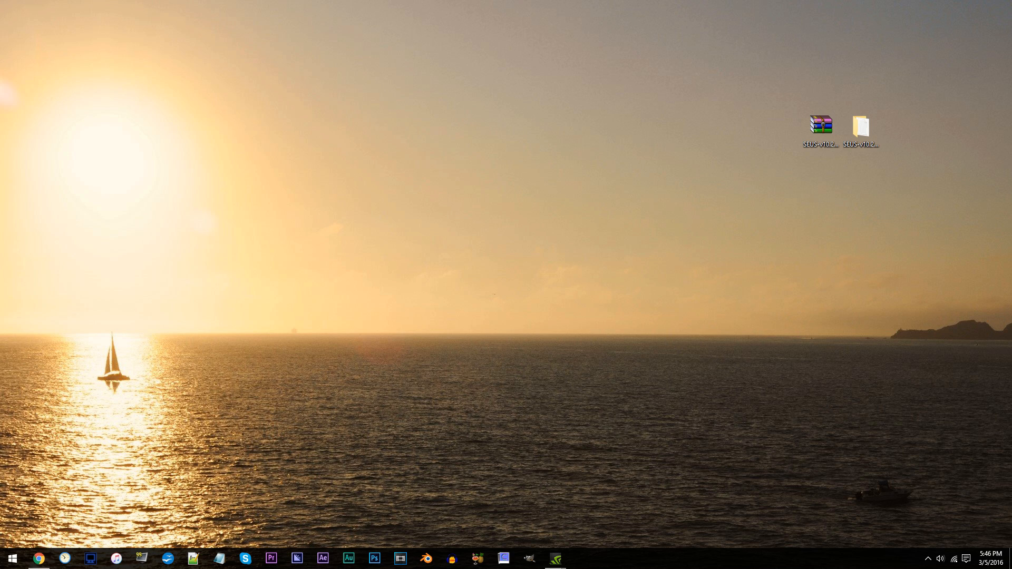
Navigate into the SEUS-v10.2-Preview-1-Ultra pack's shaders folder in File Explorer.
{"action": "double_click", "coordinate": [861, 125]}
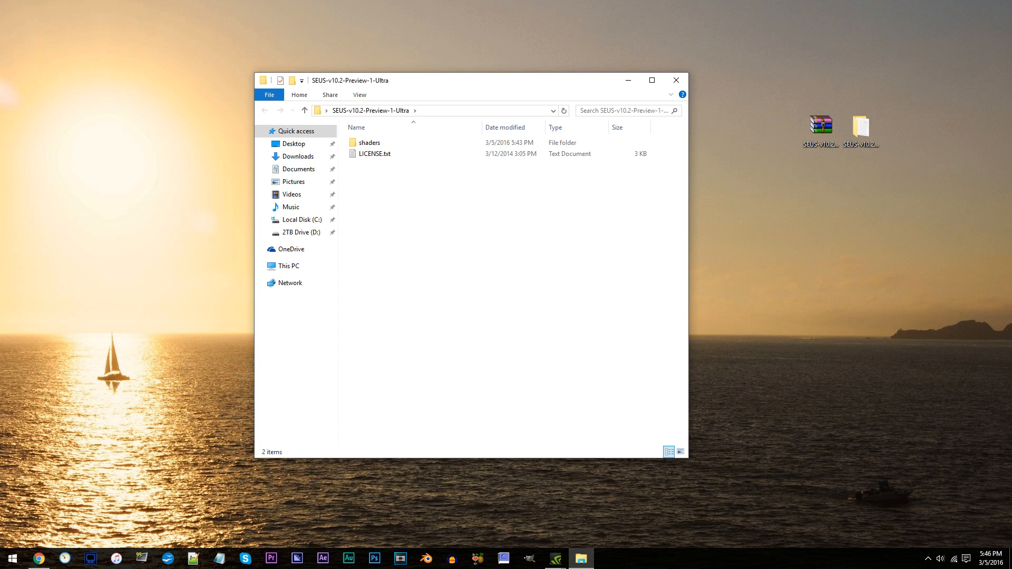
{"action": "double_click", "coordinate": [371, 142]}
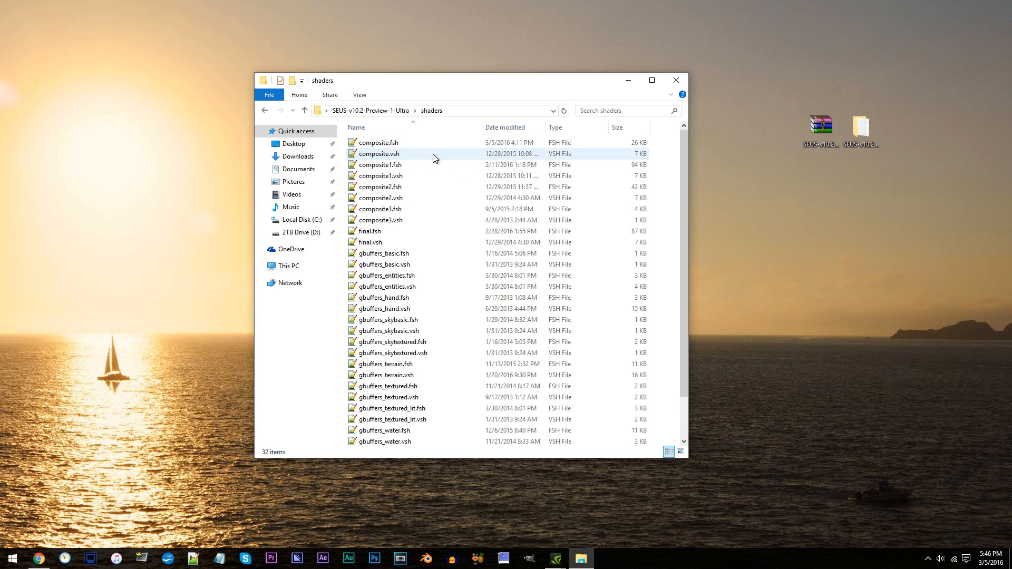
Load composite.fsh into Notepad++ and scroll to line 633 in void main() showing 16.0f and 2.0f.
{"action": "left_click", "coordinate": [378, 143]}
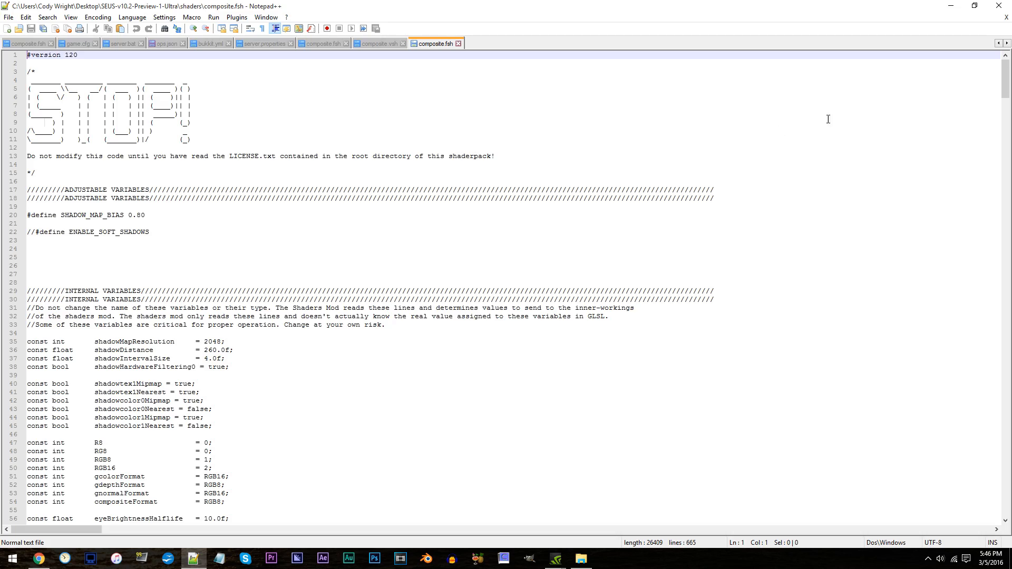
{"action": "scroll", "scroll_direction": "down", "scroll_amount": 3}
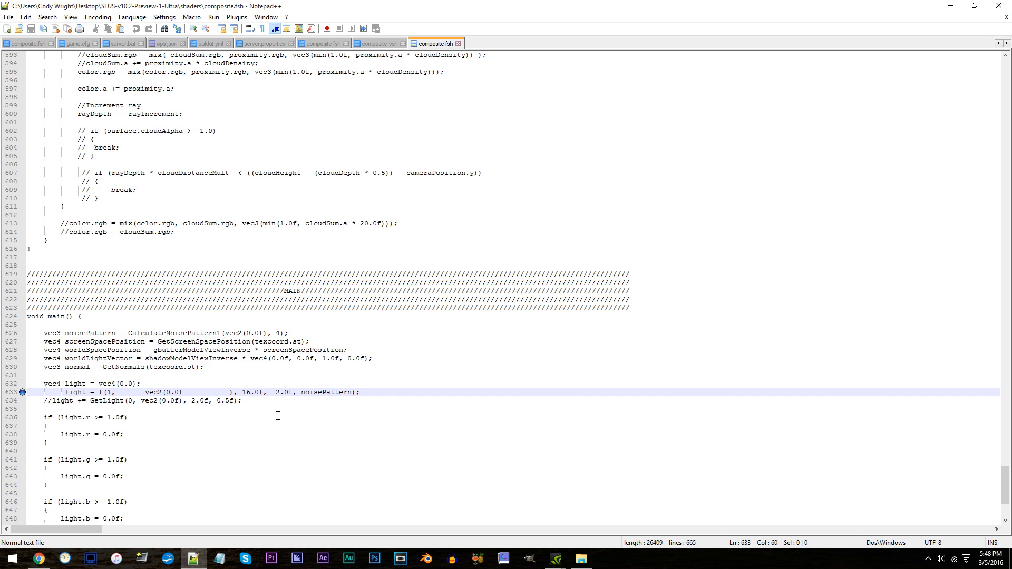
{"action": "mouse_move", "coordinate": [278, 410]}
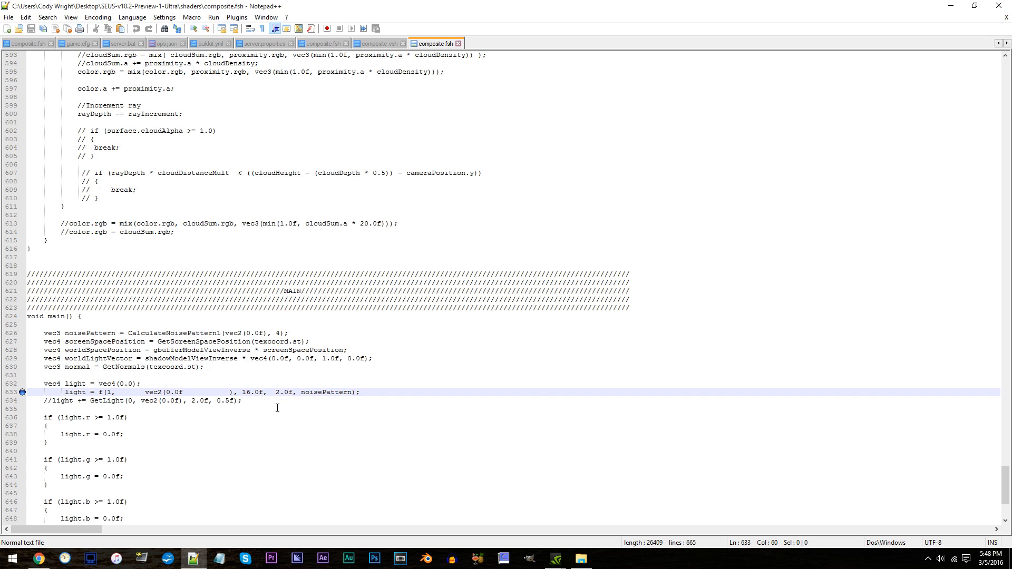
{"action": "mouse_move", "coordinate": [799, 181]}
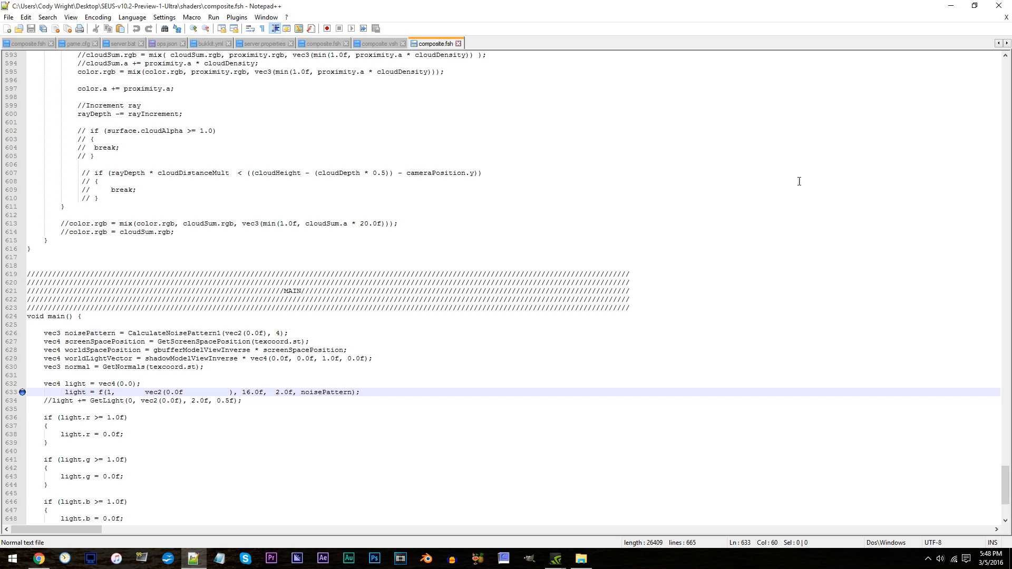
{"action": "mouse_move", "coordinate": [999, 6]}
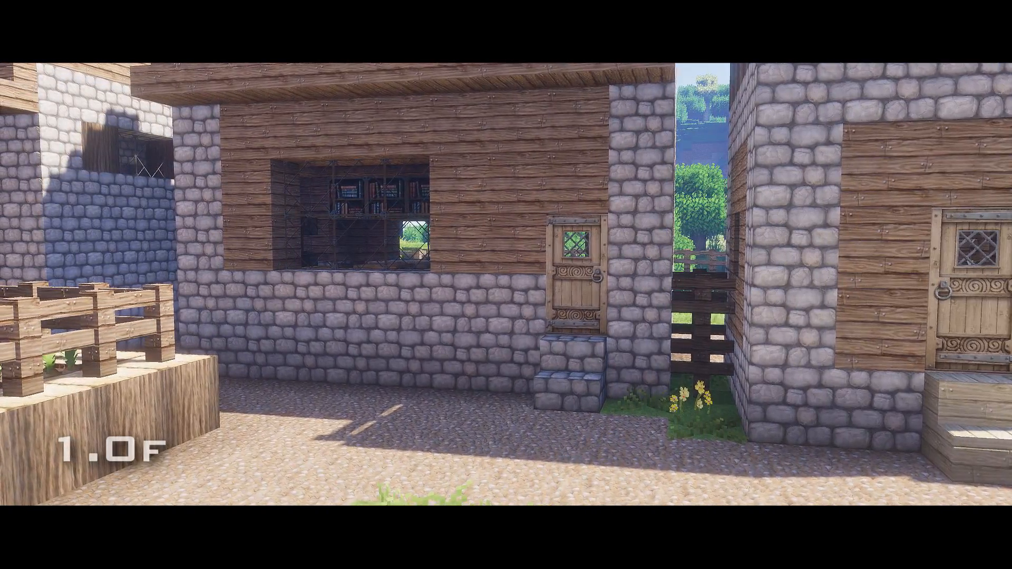
{"action": "mouse_move", "coordinate": [506, 285]}
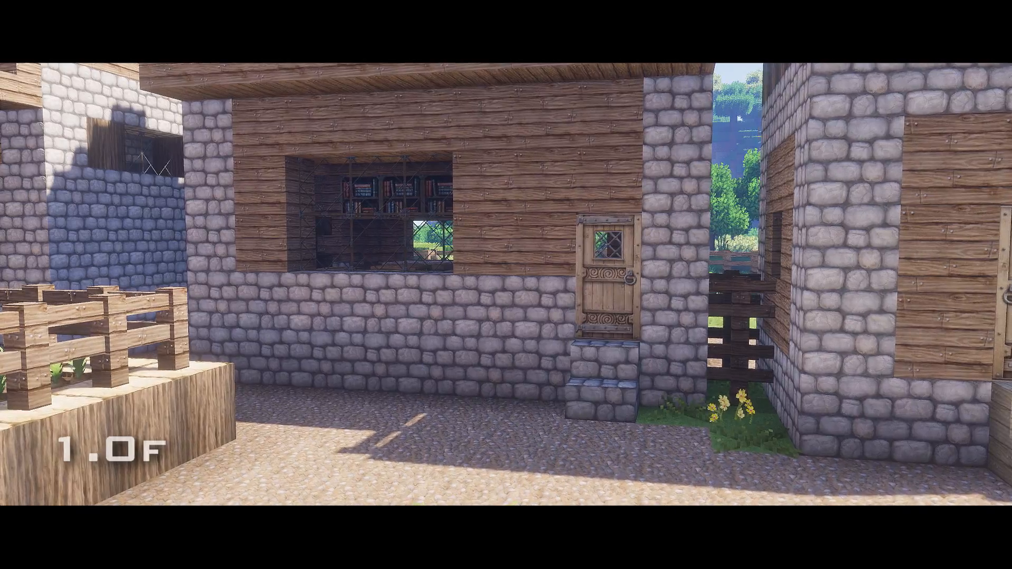
{"action": "mouse_move", "coordinate": [506, 285]}
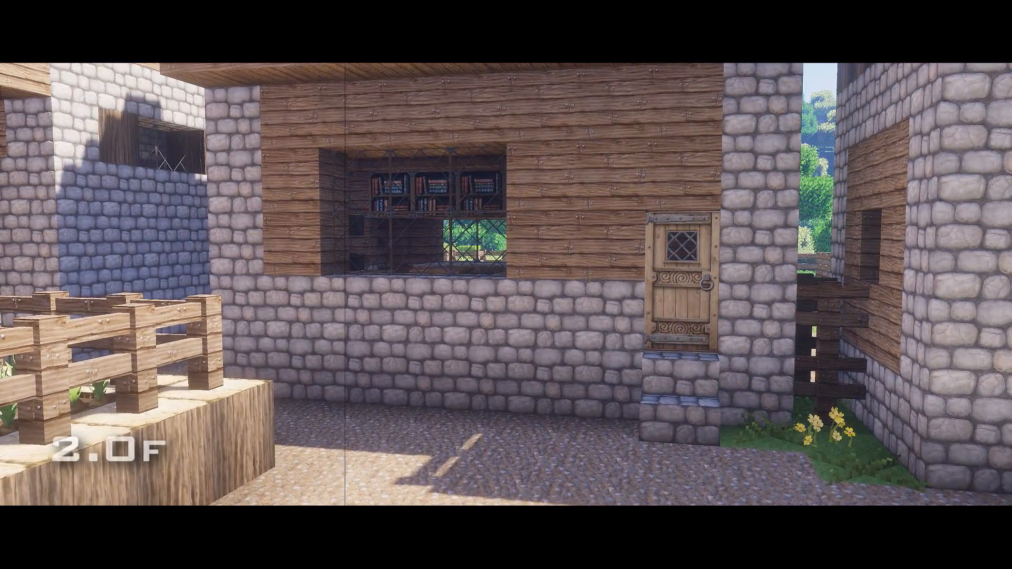
{"action": "mouse_move", "coordinate": [506, 285]}
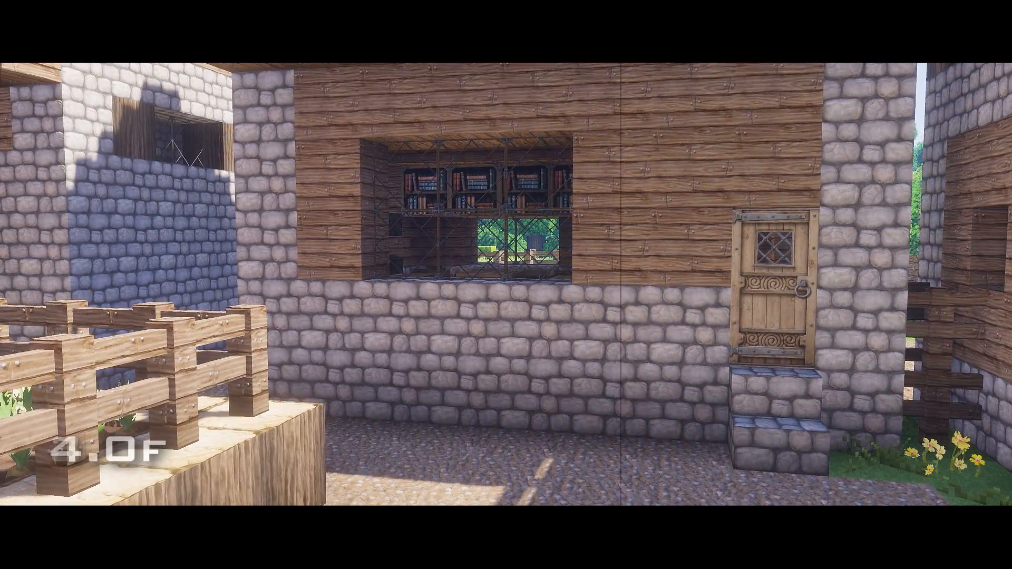
{"action": "mouse_move", "coordinate": [506, 285]}
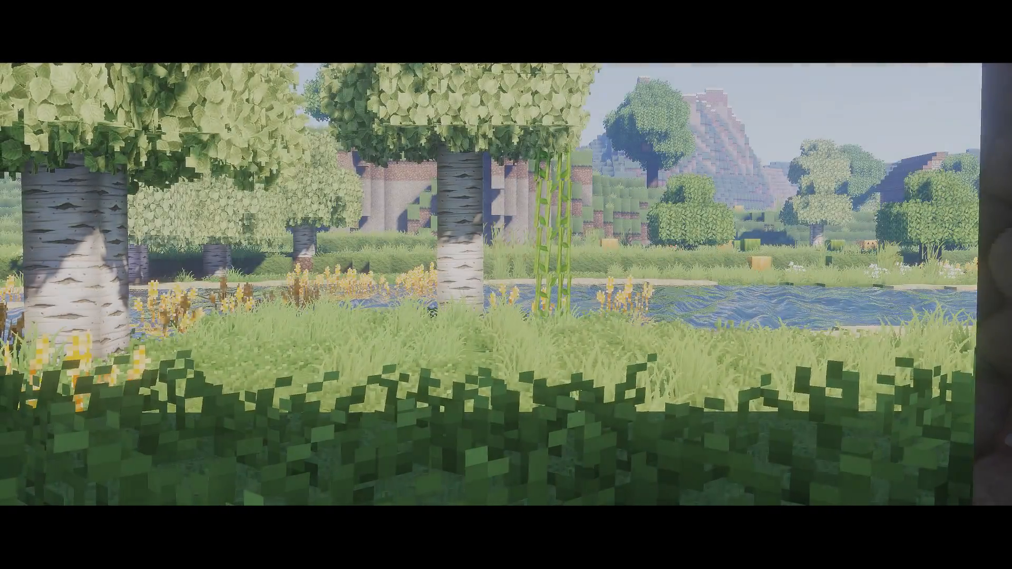
{"action": "mouse_move", "coordinate": [506, 285]}
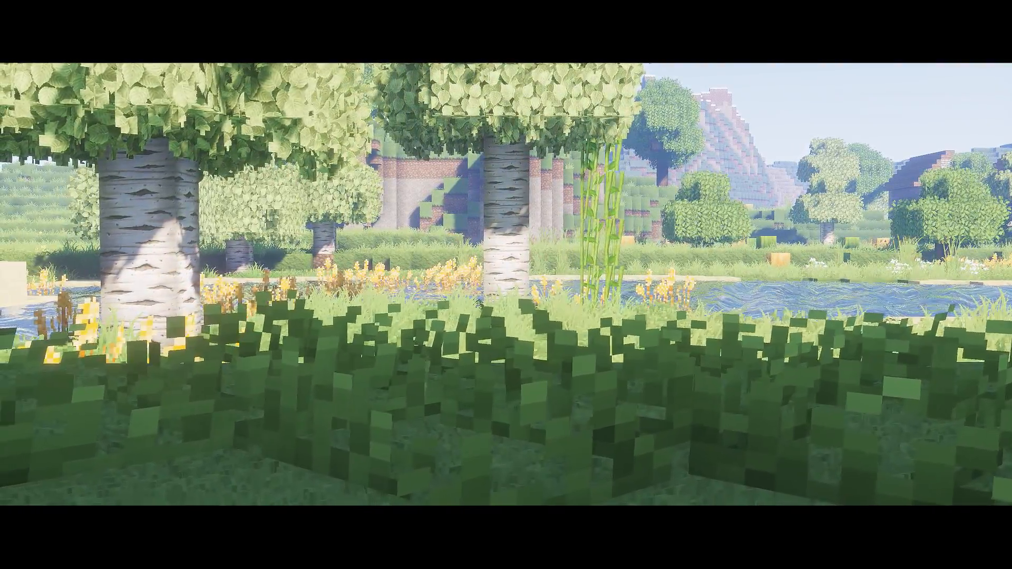